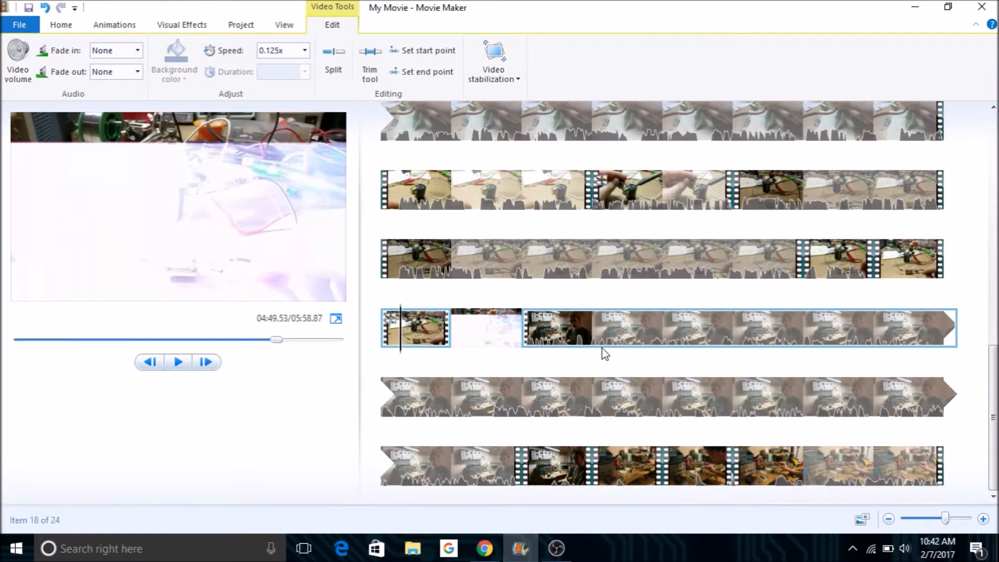
Step: Select the white flash clip (item 19) to pause the preview at 04:51.37
{"action": "left_click", "coordinate": [178, 361]}
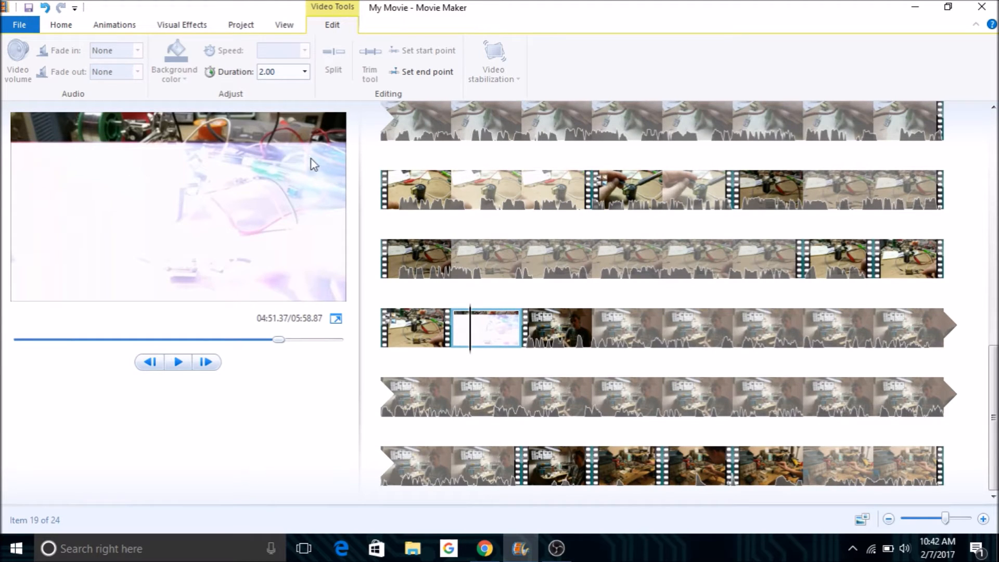
{"action": "mouse_move", "coordinate": [336, 250]}
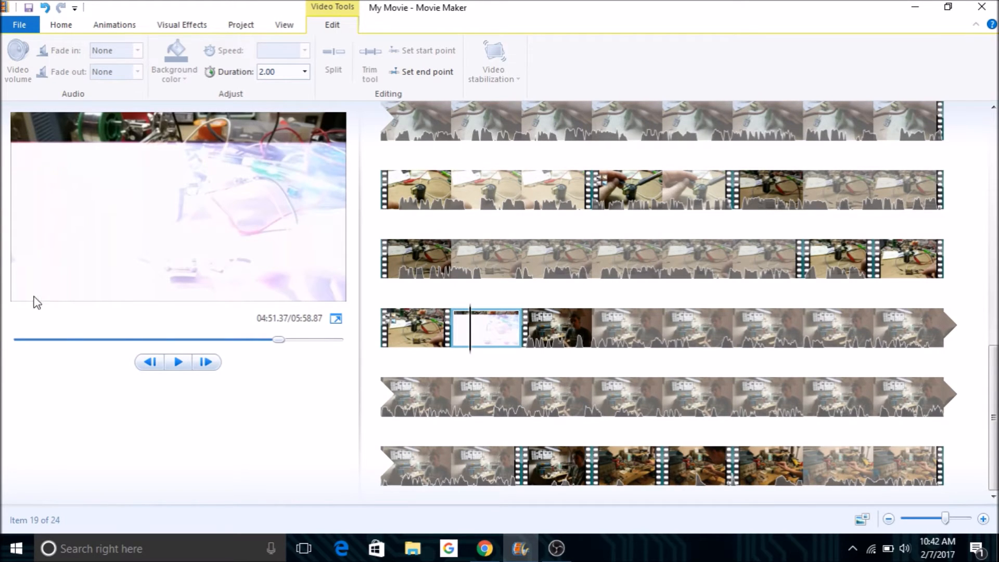
{"action": "mouse_move", "coordinate": [315, 244]}
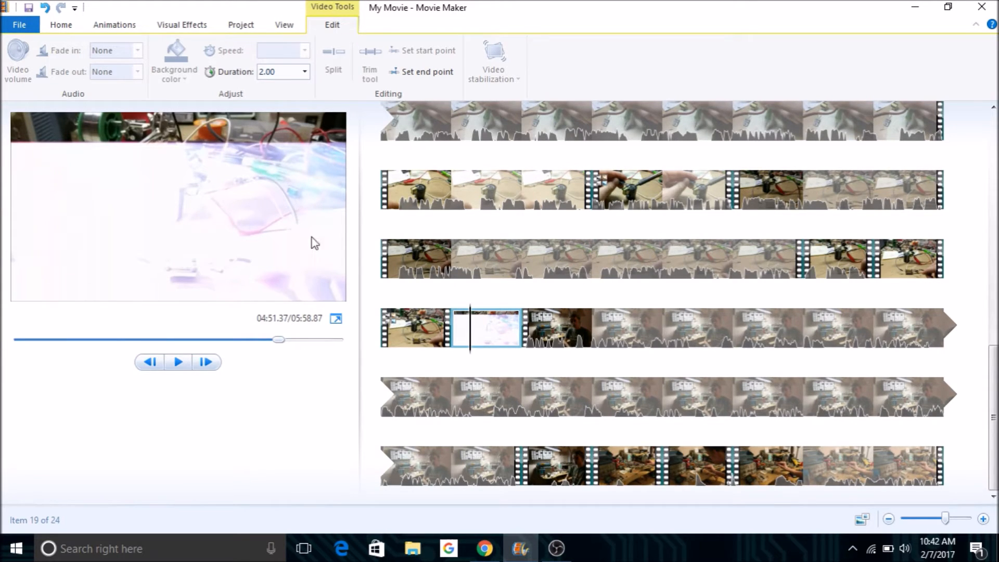
{"action": "mouse_move", "coordinate": [159, 235]}
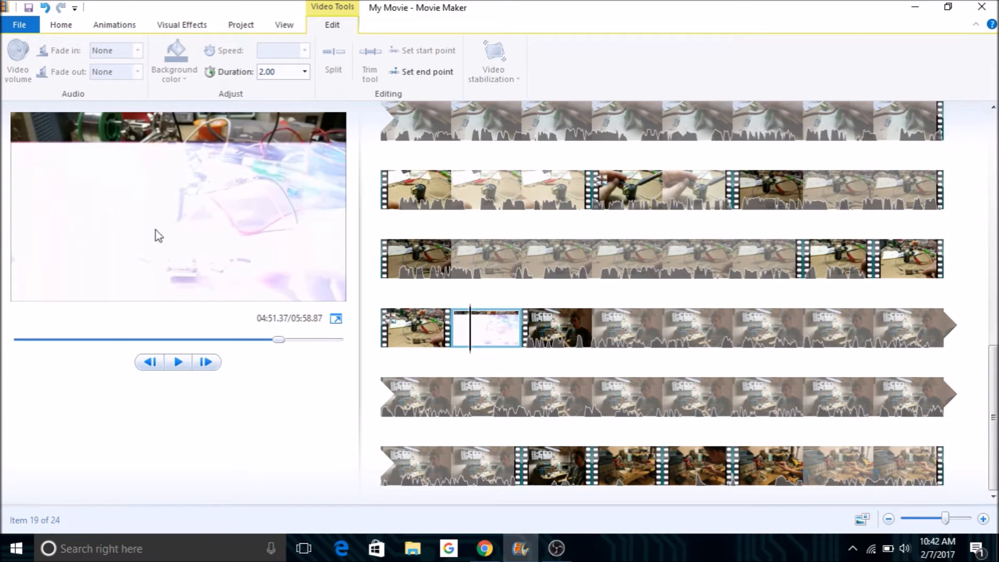
{"action": "mouse_move", "coordinate": [73, 287]}
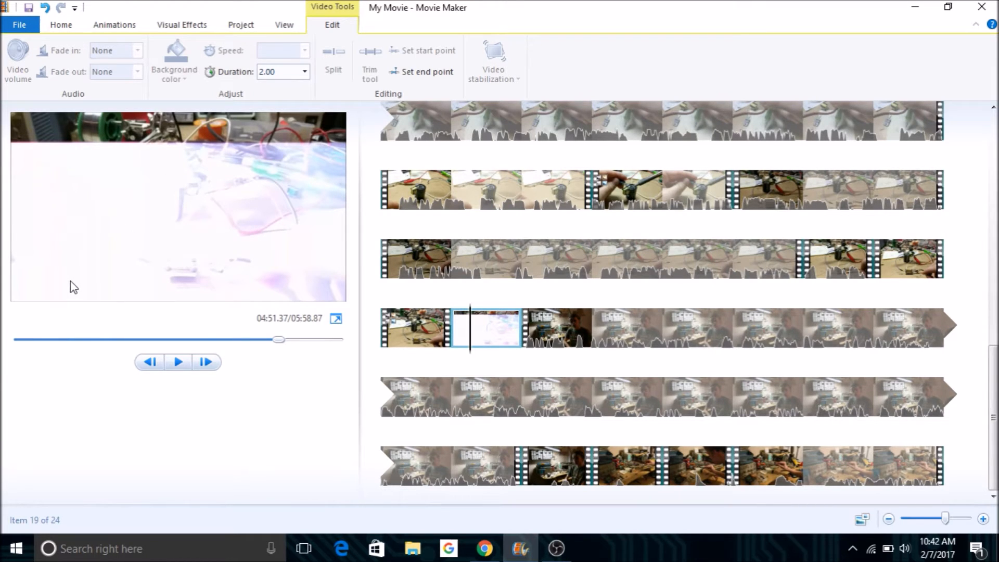
{"action": "mouse_move", "coordinate": [153, 286]}
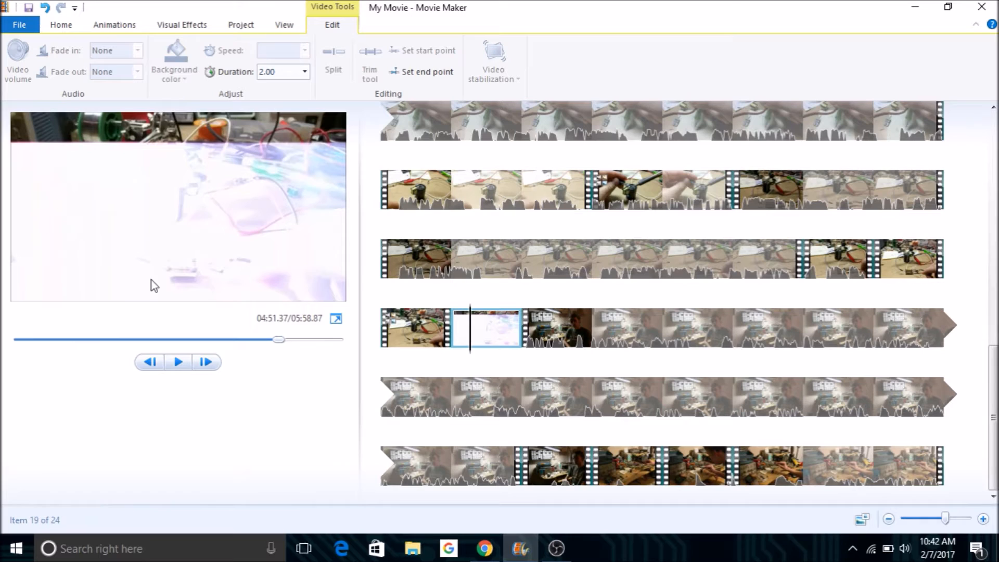
{"action": "mouse_move", "coordinate": [124, 187]}
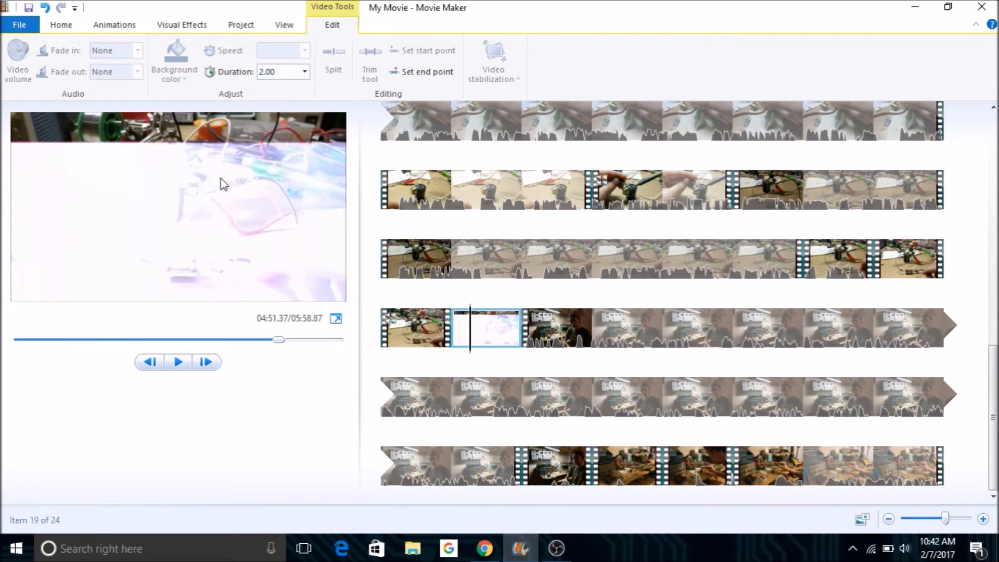
{"action": "mouse_move", "coordinate": [248, 216]}
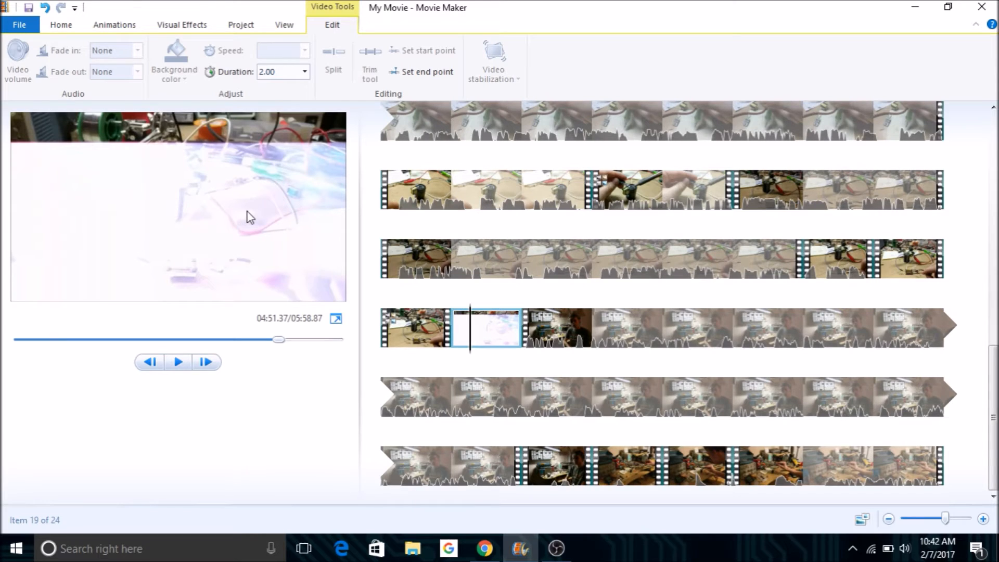
{"action": "mouse_move", "coordinate": [102, 180]}
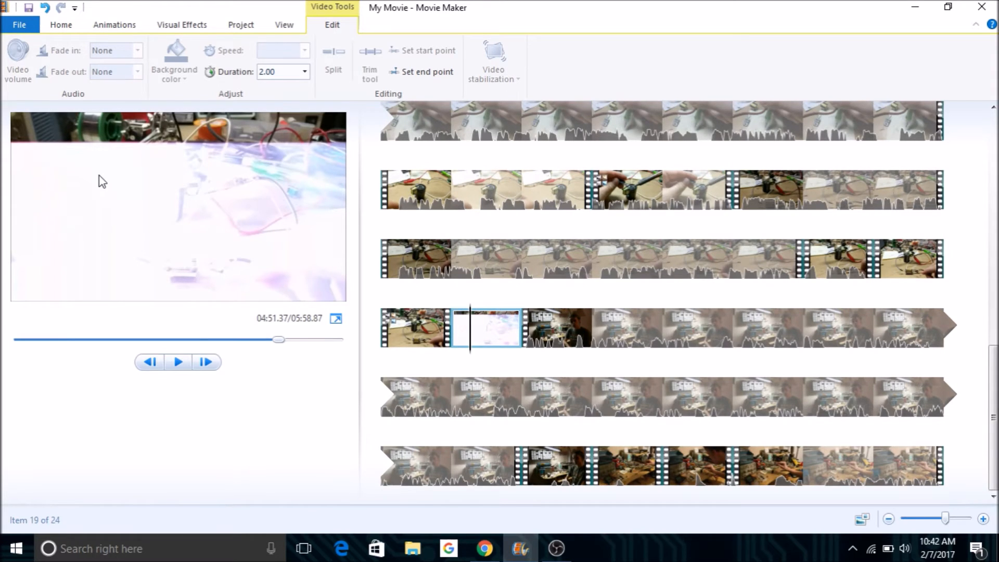
{"action": "mouse_move", "coordinate": [122, 161]}
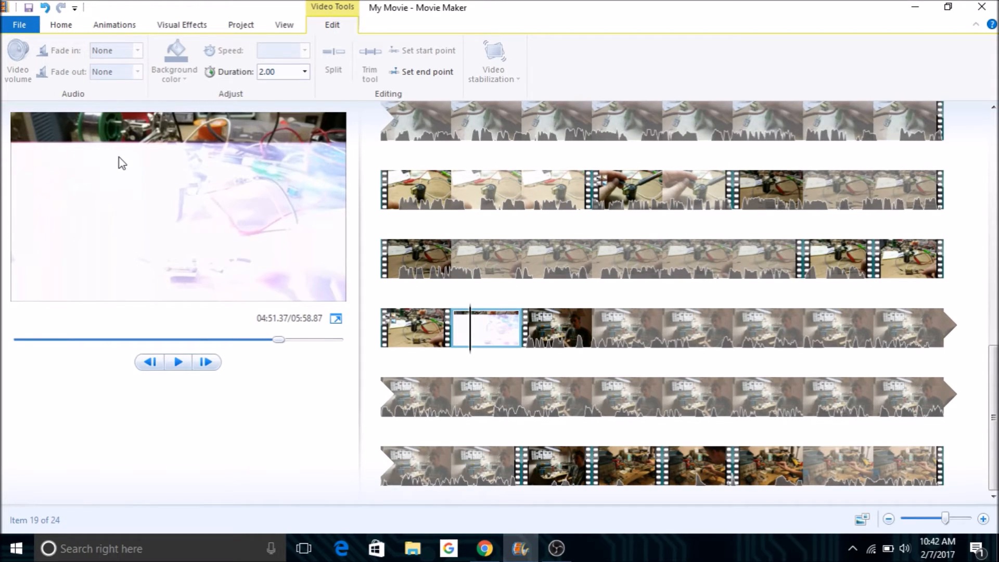
{"action": "mouse_move", "coordinate": [213, 191]}
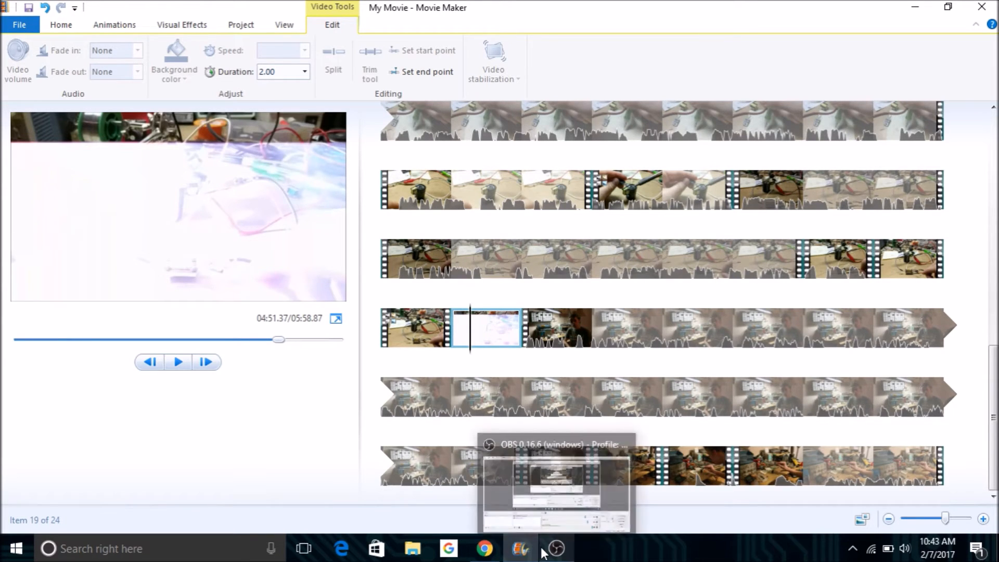
Step: Check Google's result for 960/7 (137.142857143) in Chrome, then return to Movie Maker
{"action": "left_click", "coordinate": [519, 548]}
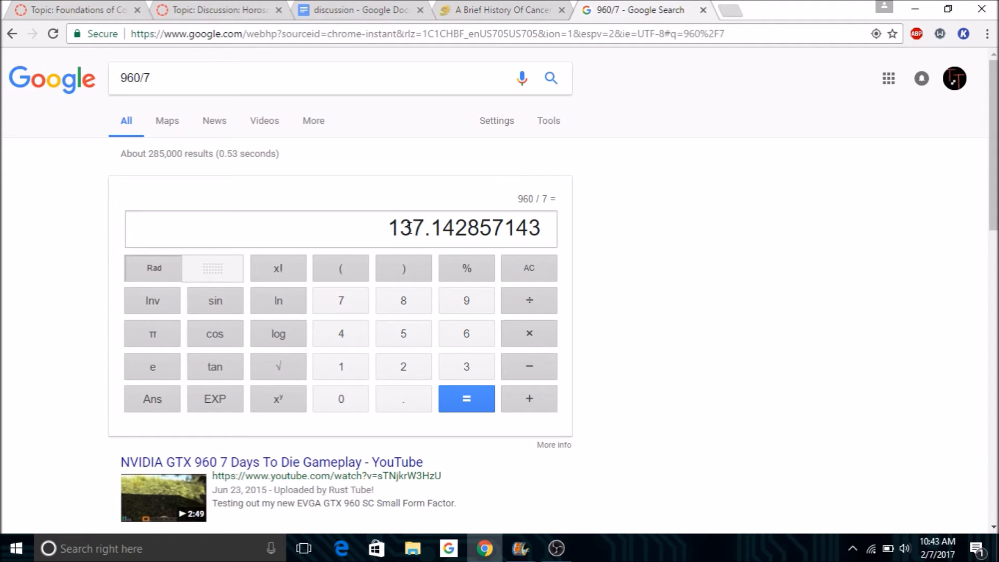
{"action": "left_click", "coordinate": [520, 548]}
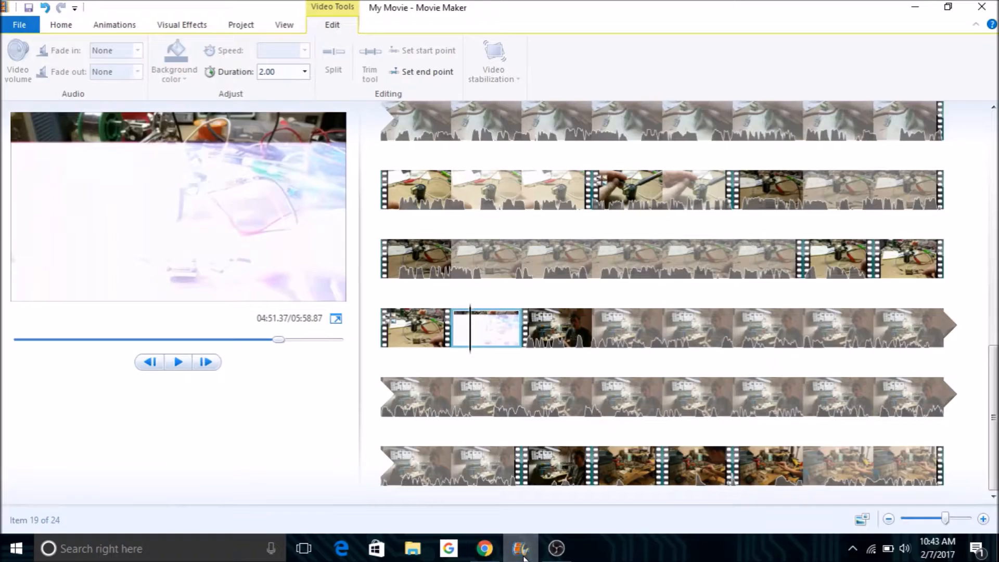